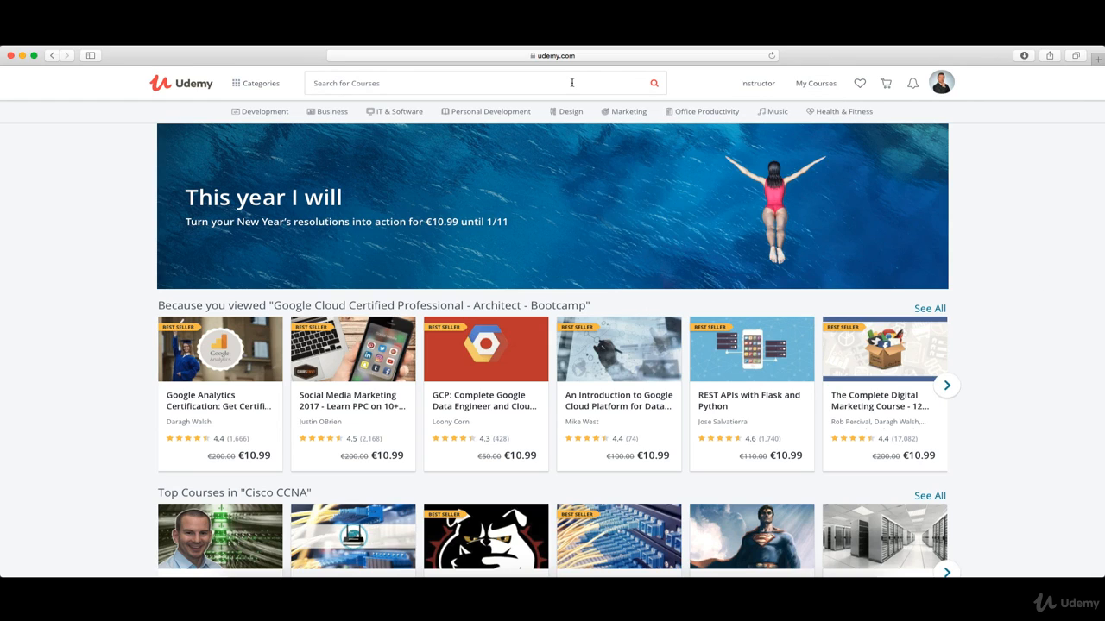
- Search Udemy for instructor 'ciprian str' to list his courses
{"action": "type", "text": "ciprian str"}
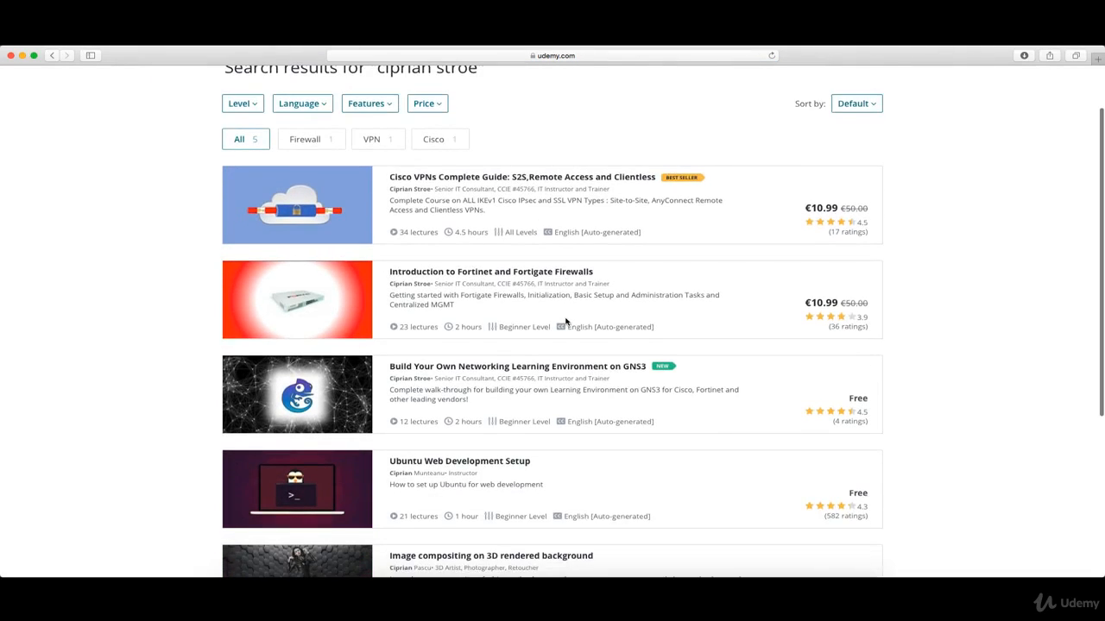
- Scroll the instructor's results to reveal all five courses, including the GNS3 course
{"action": "scroll", "scroll_direction": "down", "scroll_amount": 3}
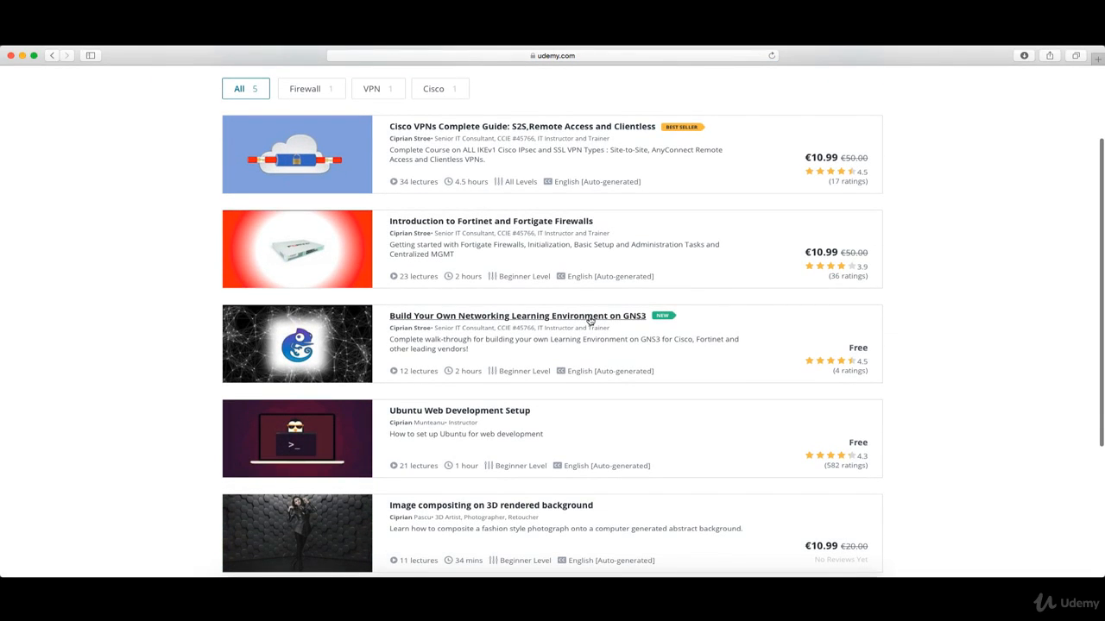
{"action": "mouse_move", "coordinate": [548, 335]}
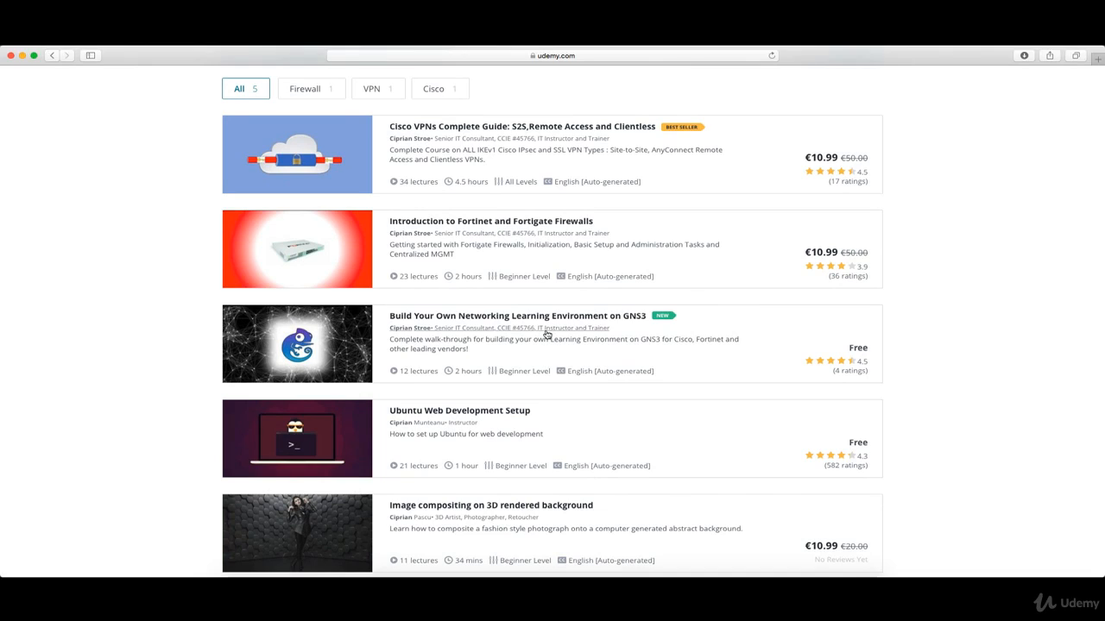
{"action": "mouse_move", "coordinate": [553, 336]}
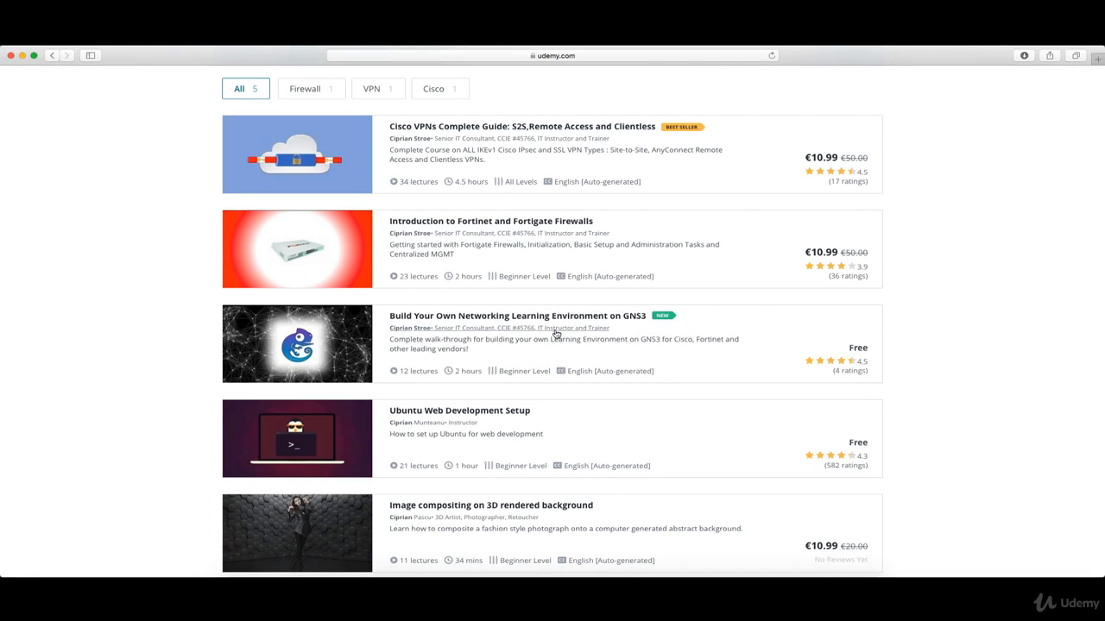
{"action": "mouse_move", "coordinate": [516, 315]}
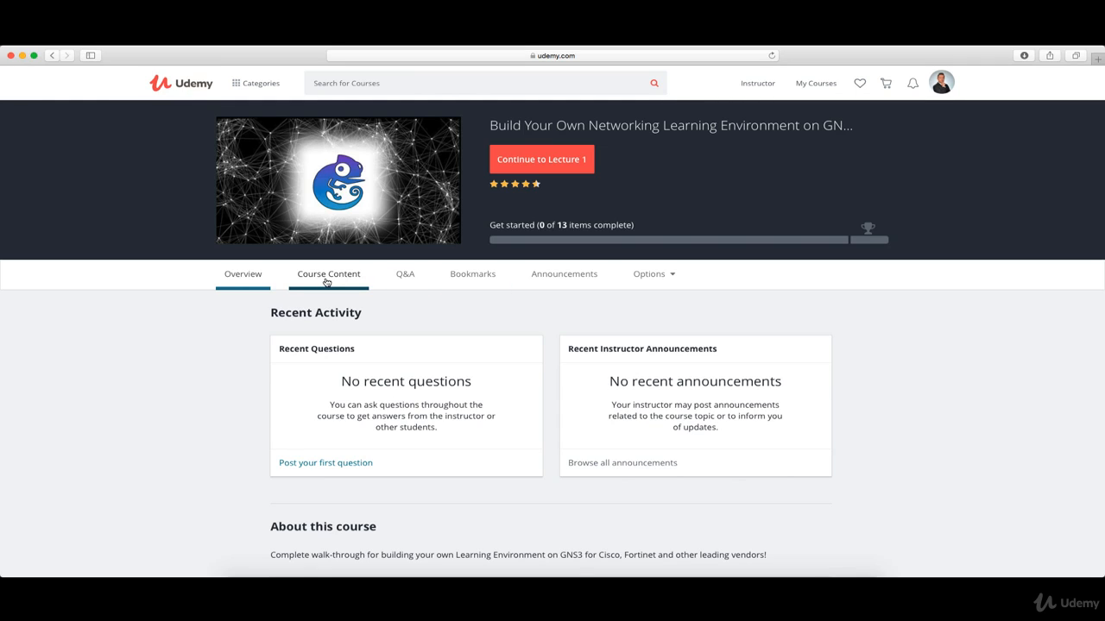
- Show the GNS3 course content and expand the Windows PC installation section
{"action": "left_click", "coordinate": [328, 273]}
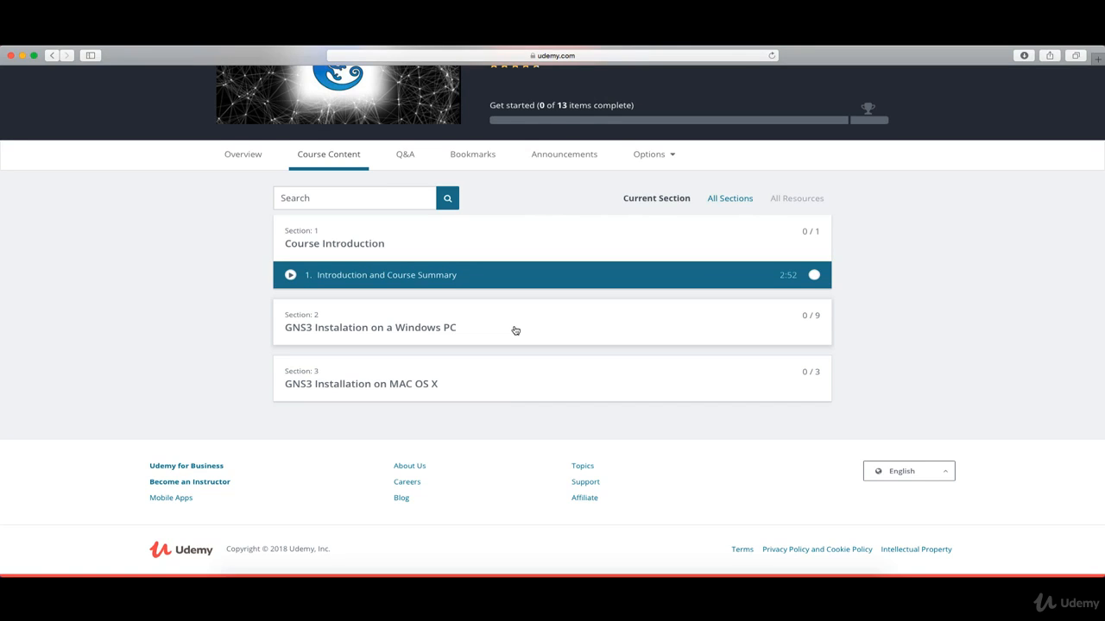
{"action": "left_click", "coordinate": [369, 327]}
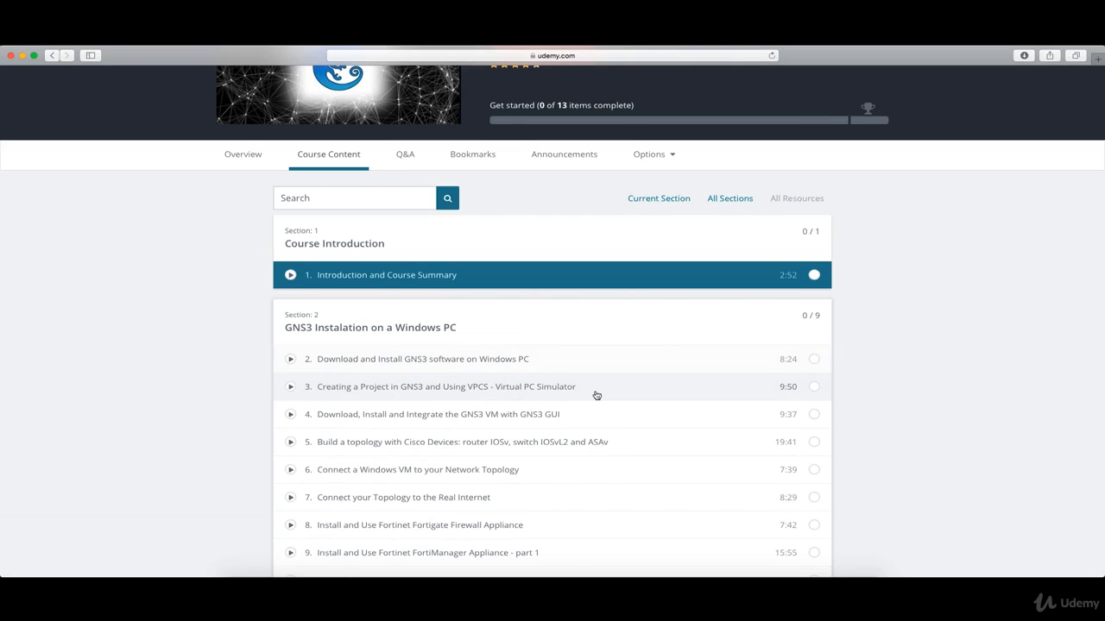
- Scroll through the Windows section's nine lectures, from downloading GNS3 to FortiManager part 2
{"action": "scroll", "scroll_direction": "down", "scroll_amount": 3}
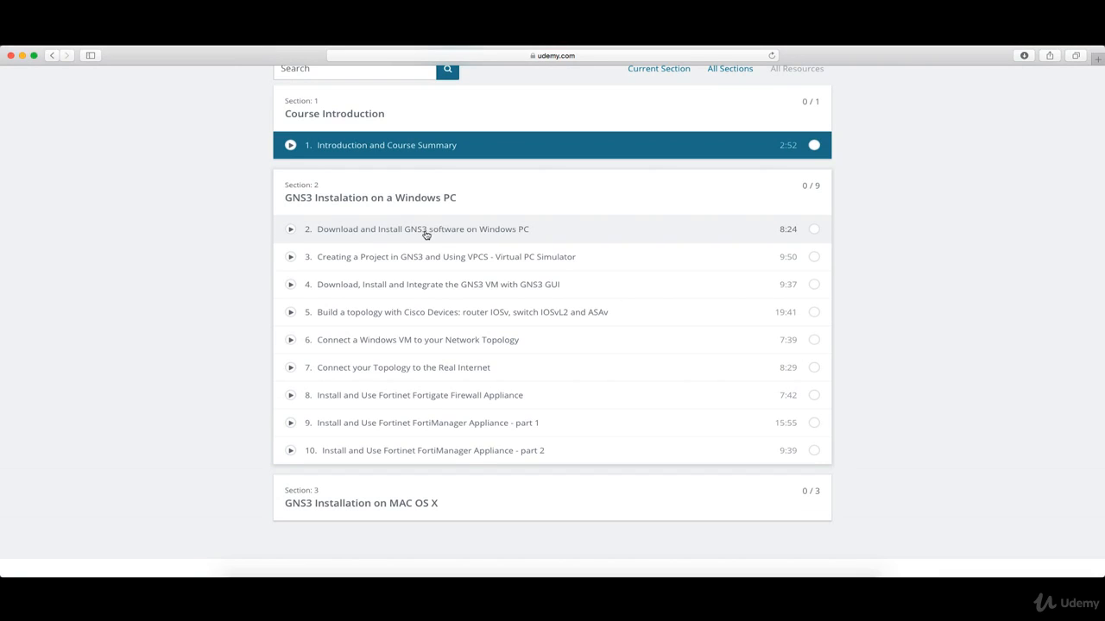
{"action": "mouse_move", "coordinate": [466, 235]}
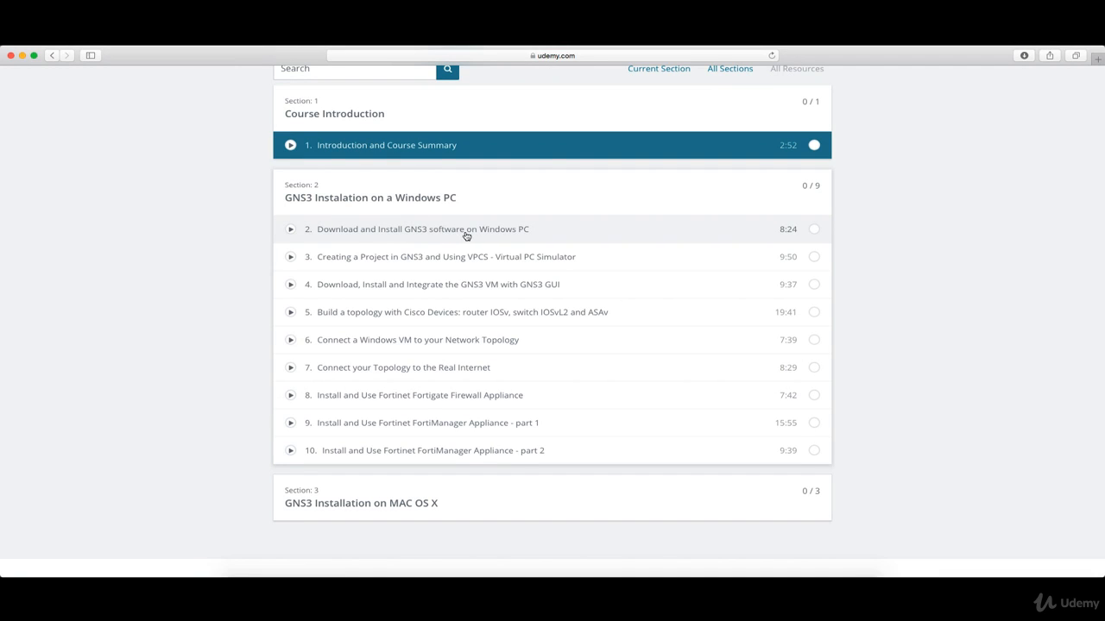
{"action": "mouse_move", "coordinate": [552, 298]}
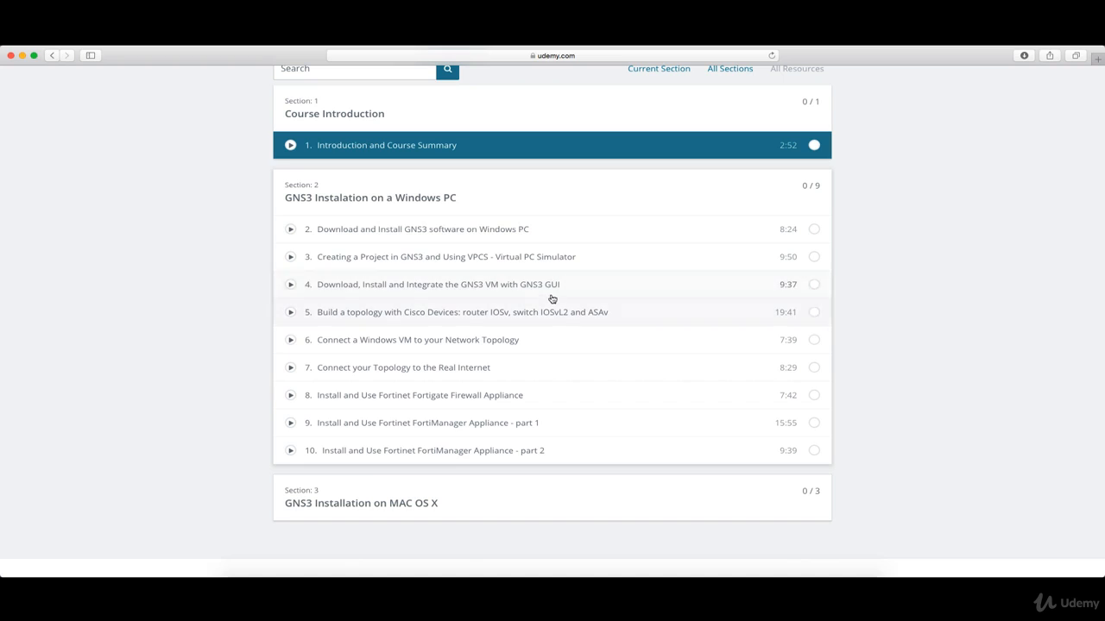
{"action": "mouse_move", "coordinate": [536, 273]}
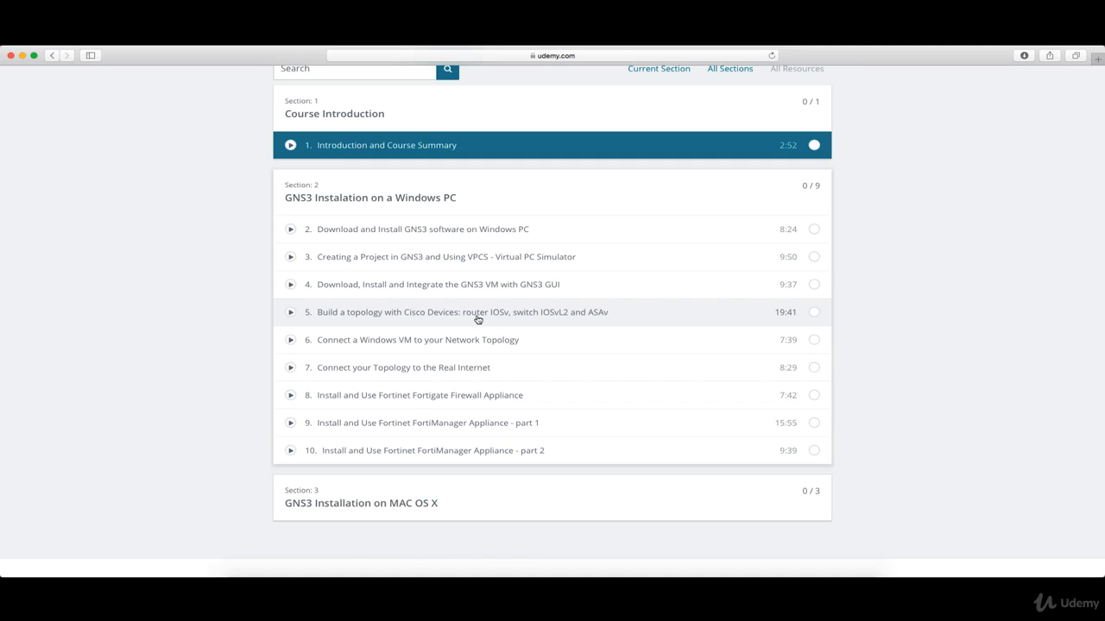
{"action": "mouse_move", "coordinate": [482, 313]}
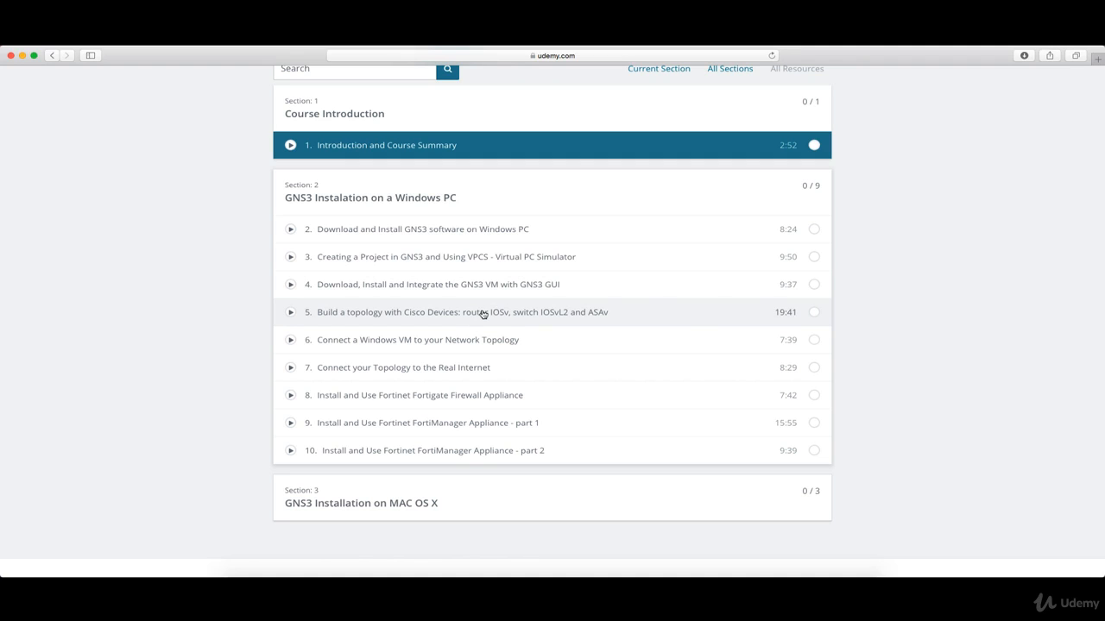
{"action": "mouse_move", "coordinate": [465, 315]}
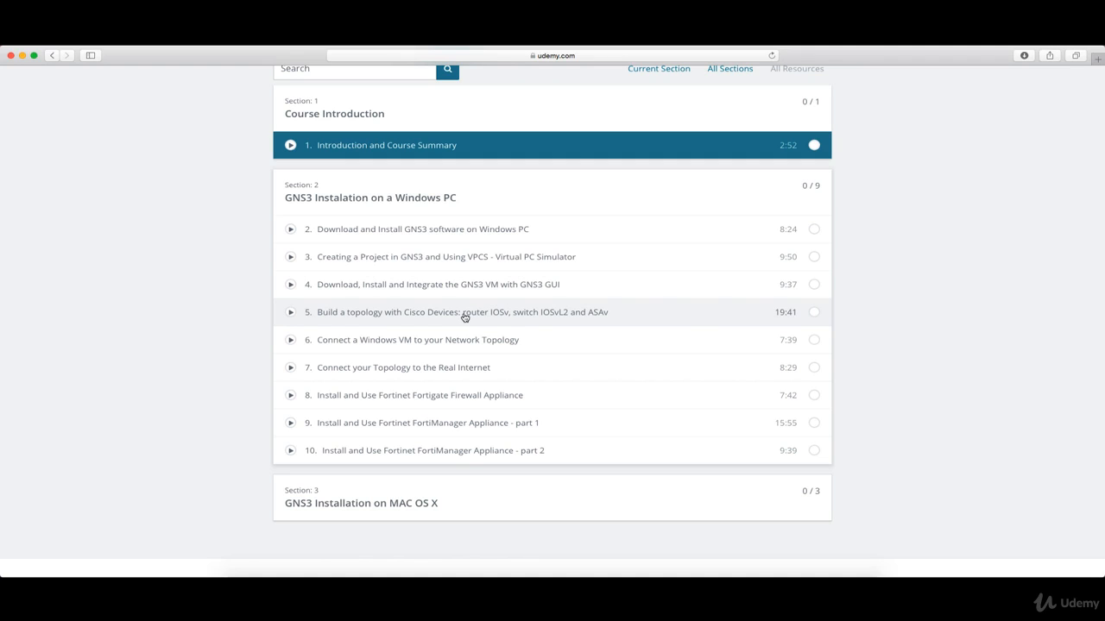
{"action": "mouse_move", "coordinate": [545, 323]}
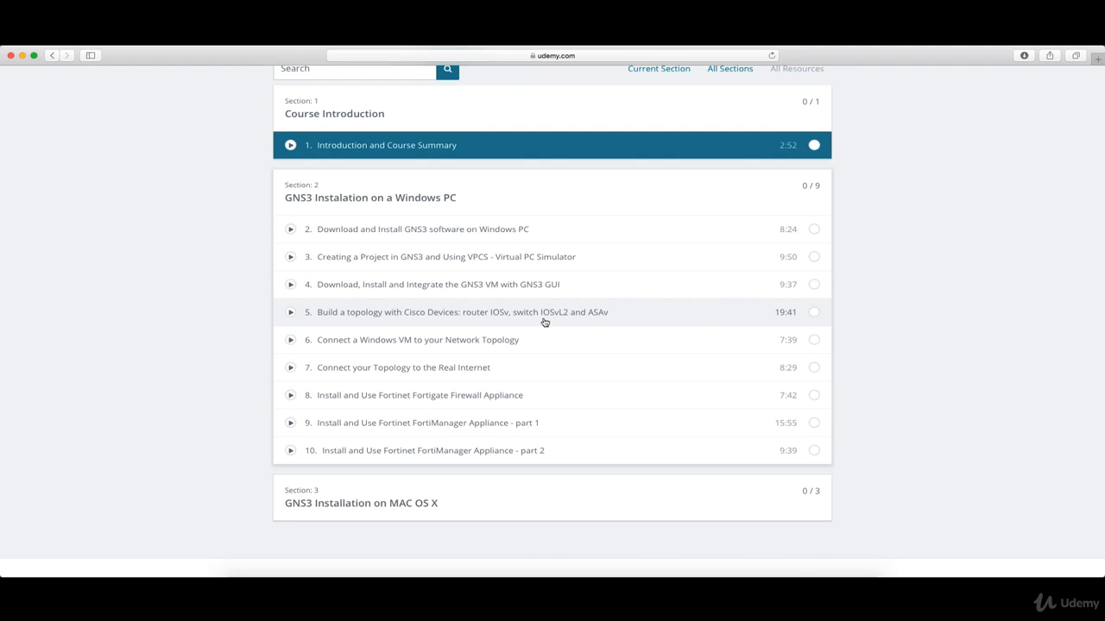
{"action": "mouse_move", "coordinate": [606, 323]}
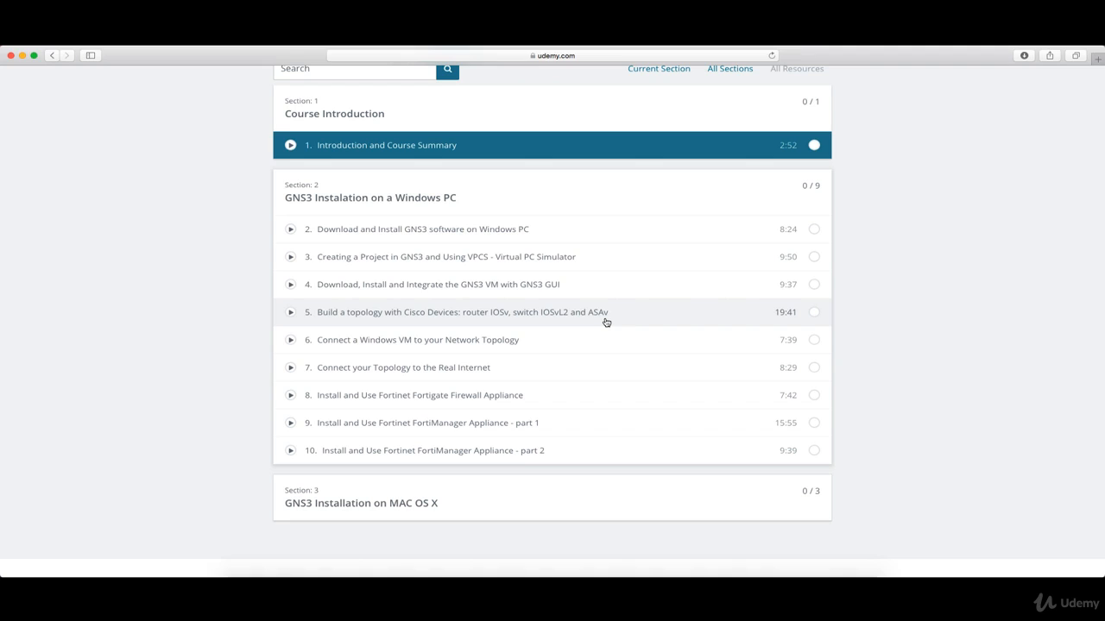
{"action": "mouse_move", "coordinate": [452, 319]}
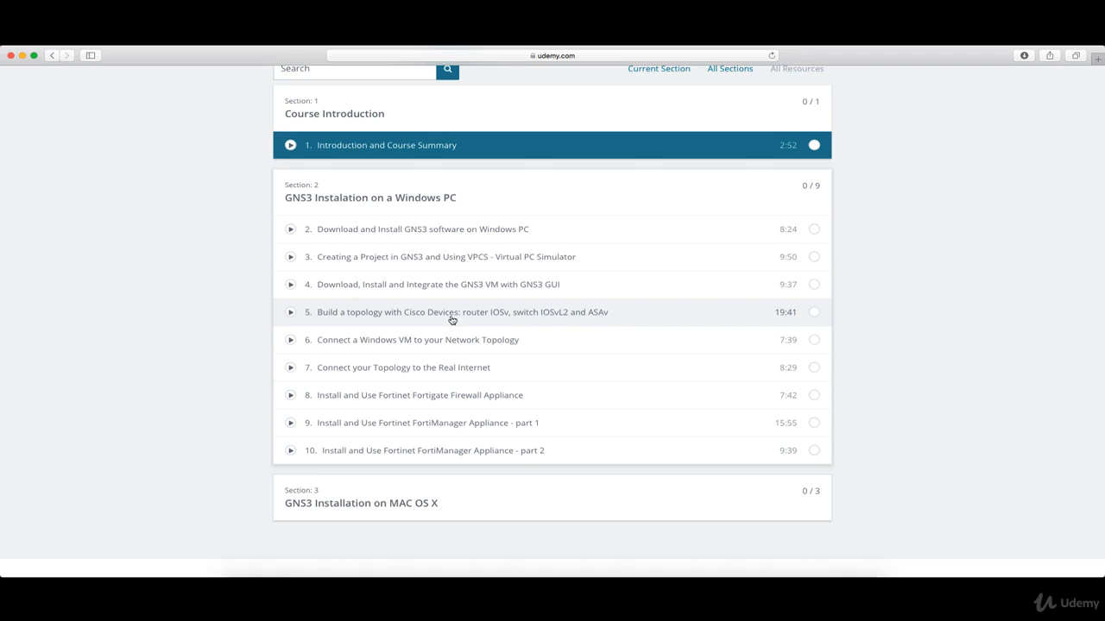
{"action": "mouse_move", "coordinate": [414, 343]}
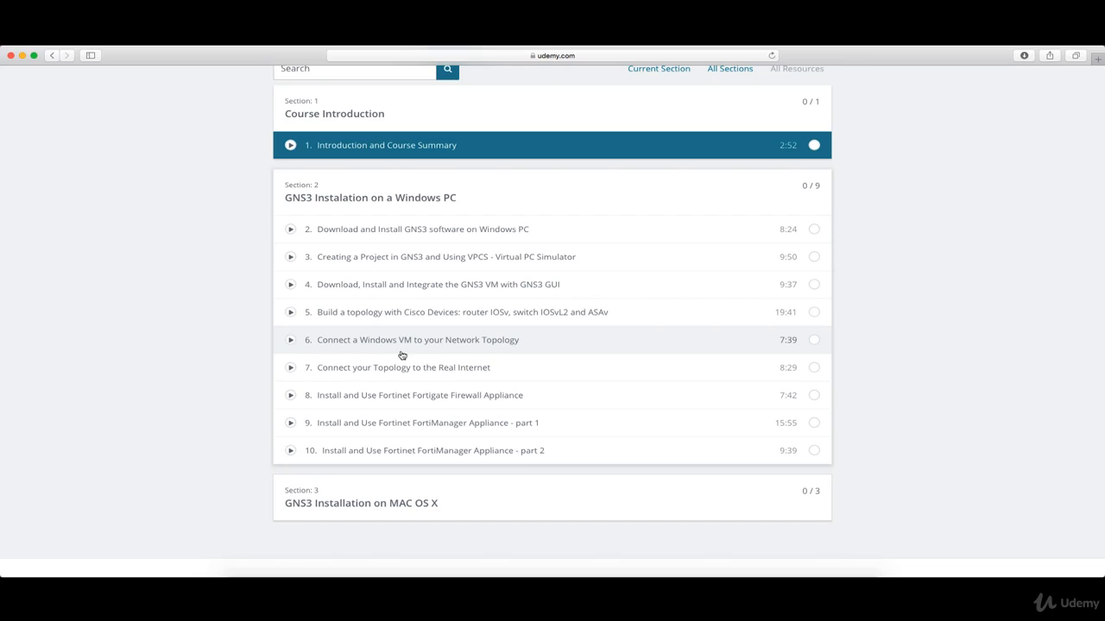
{"action": "mouse_move", "coordinate": [403, 370]}
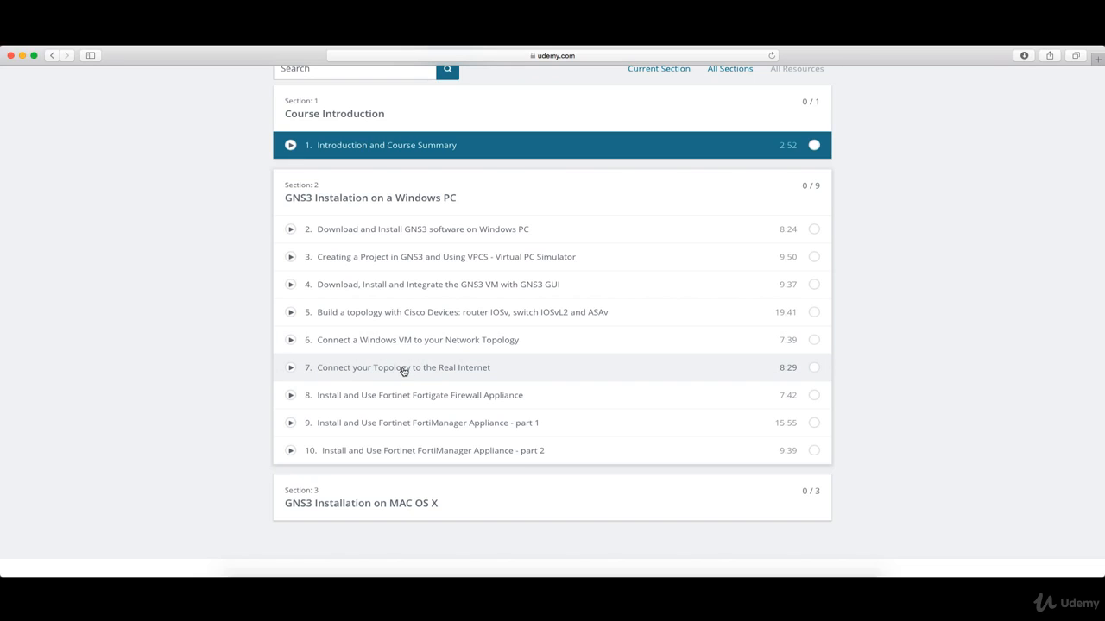
{"action": "scroll", "scroll_direction": "down", "scroll_amount": 3}
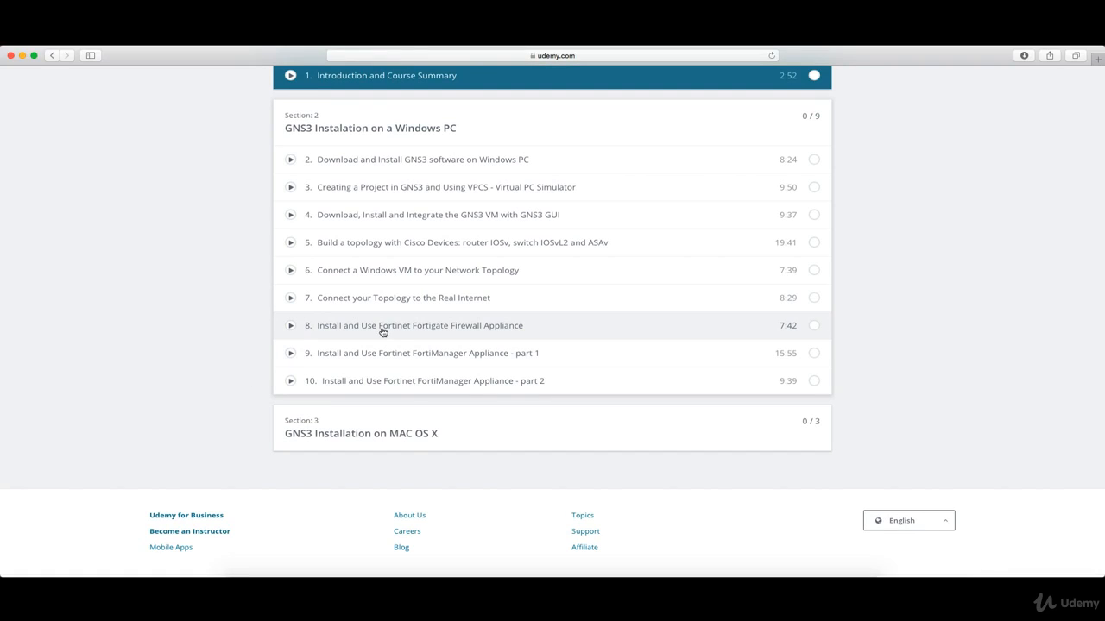
{"action": "mouse_move", "coordinate": [422, 355]}
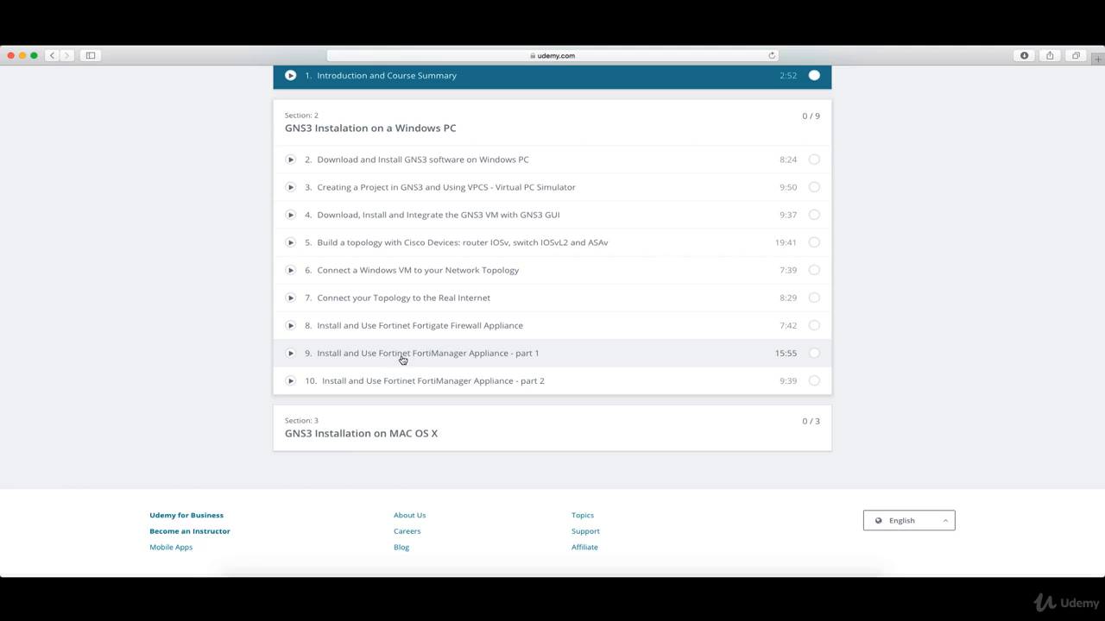
{"action": "mouse_move", "coordinate": [453, 363]}
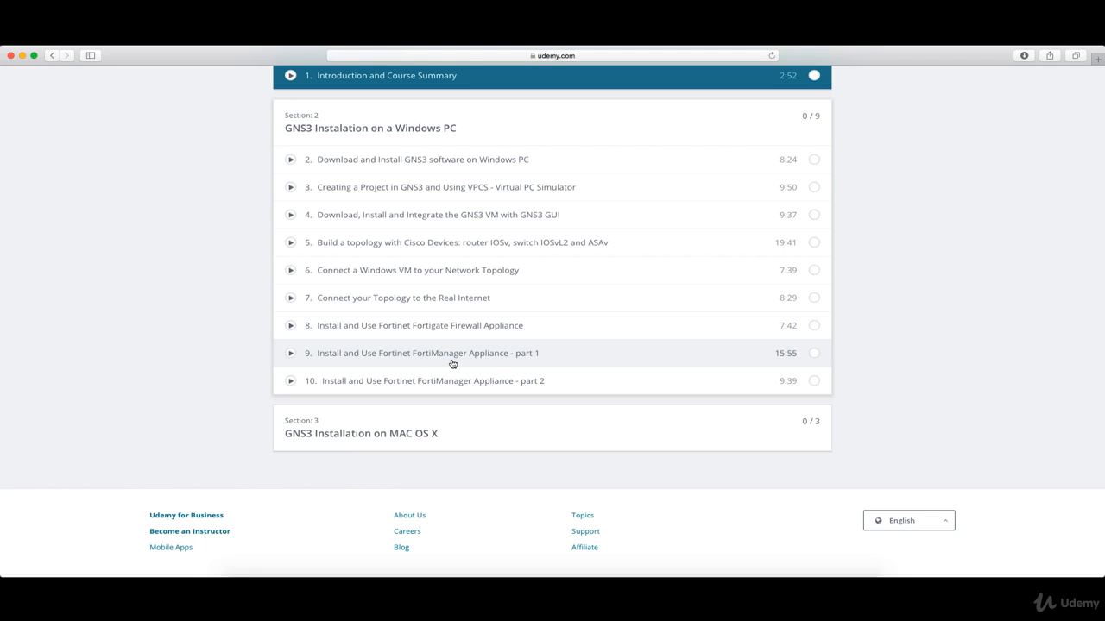
{"action": "mouse_move", "coordinate": [489, 297]}
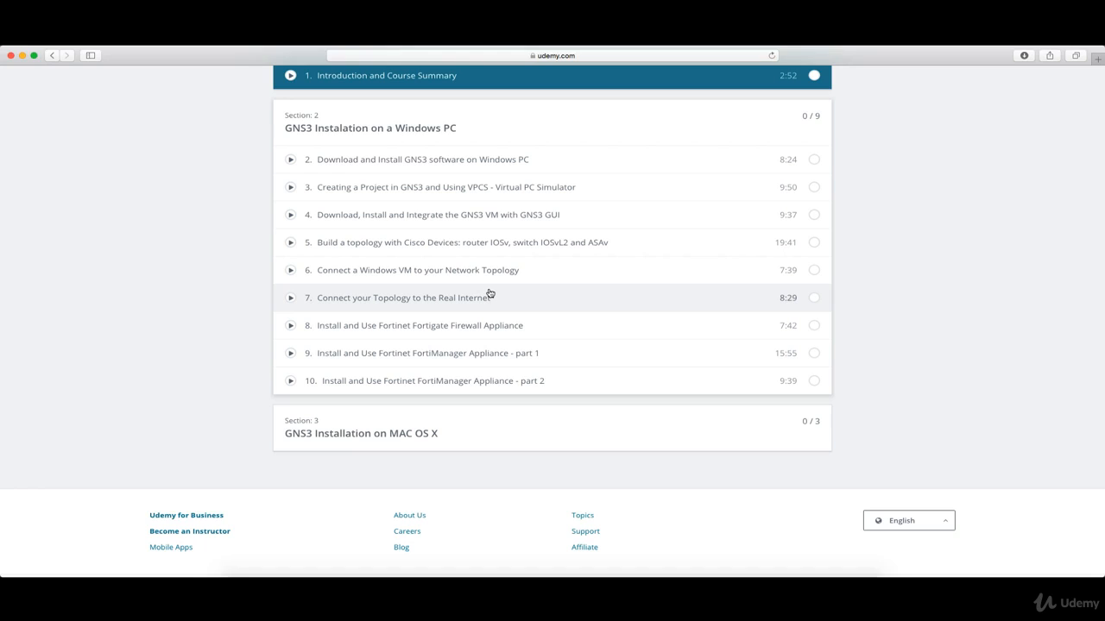